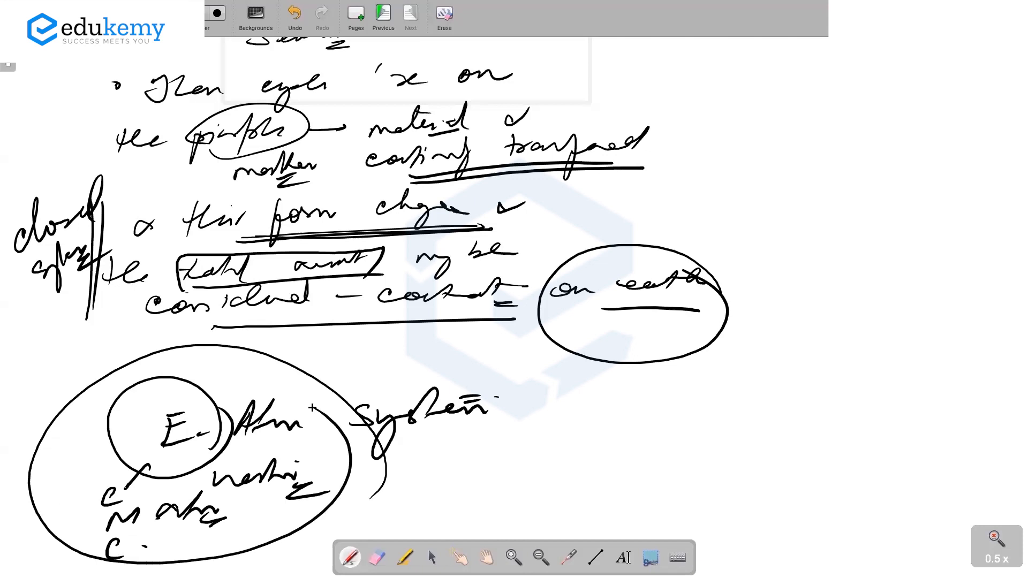
{"action": "mouse_move", "coordinate": [386, 24]}
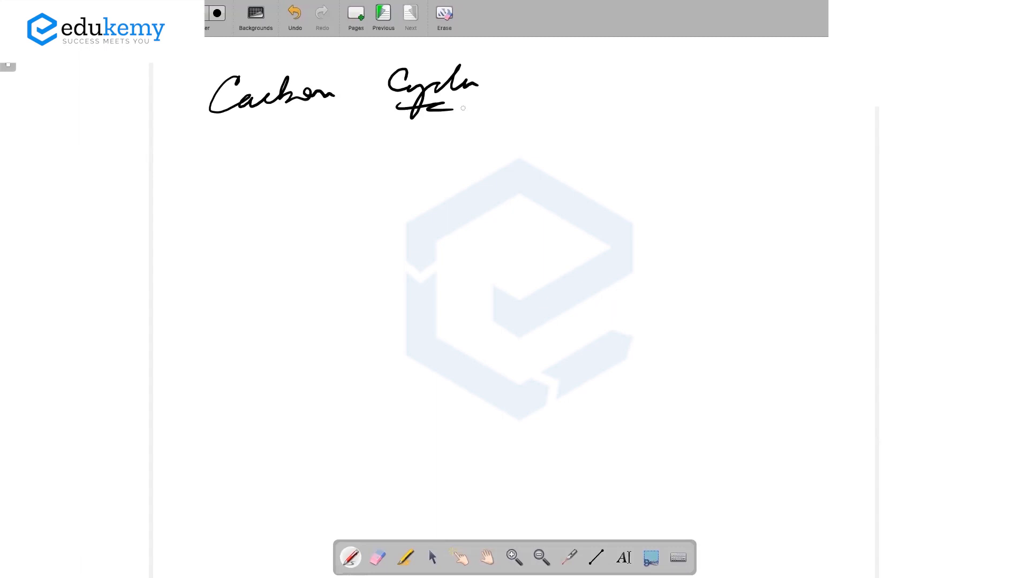
Pick the pen tool to sketch the Atmosphere, solid earth and oceans reservoir boxes
{"action": "left_click", "coordinate": [486, 556]}
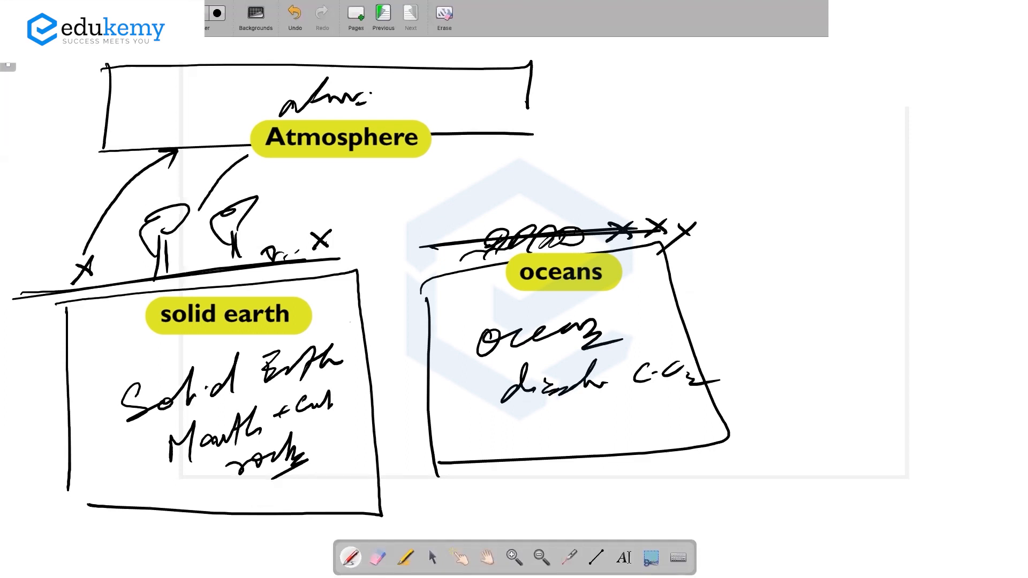
Draw the atmosphere–ocean exchange arrow and label it 'warm' release
{"action": "left_click_drag", "start_coordinate": [255, 151], "coordinate": [246, 191]}
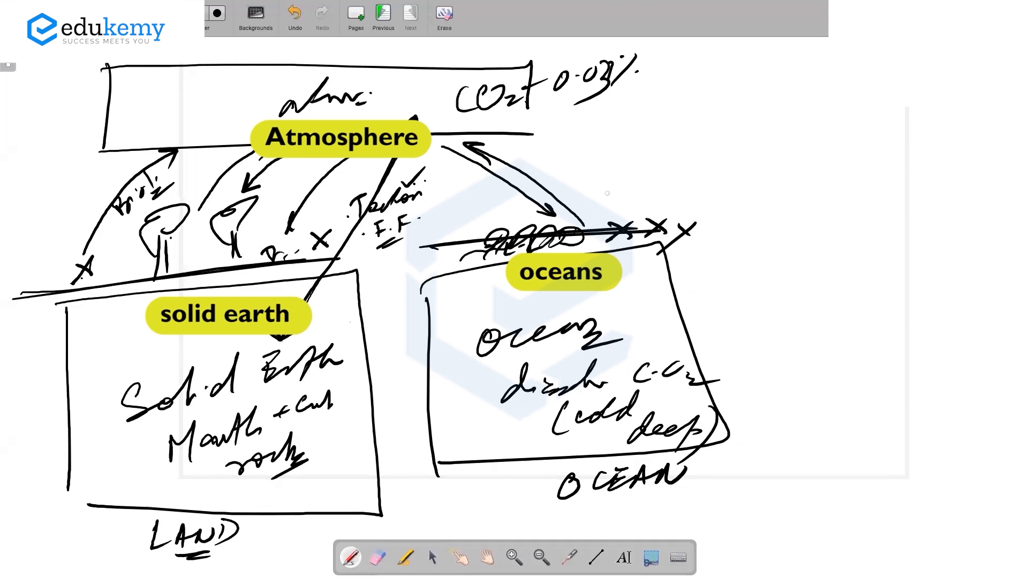
{"action": "mouse_move", "coordinate": [509, 118]}
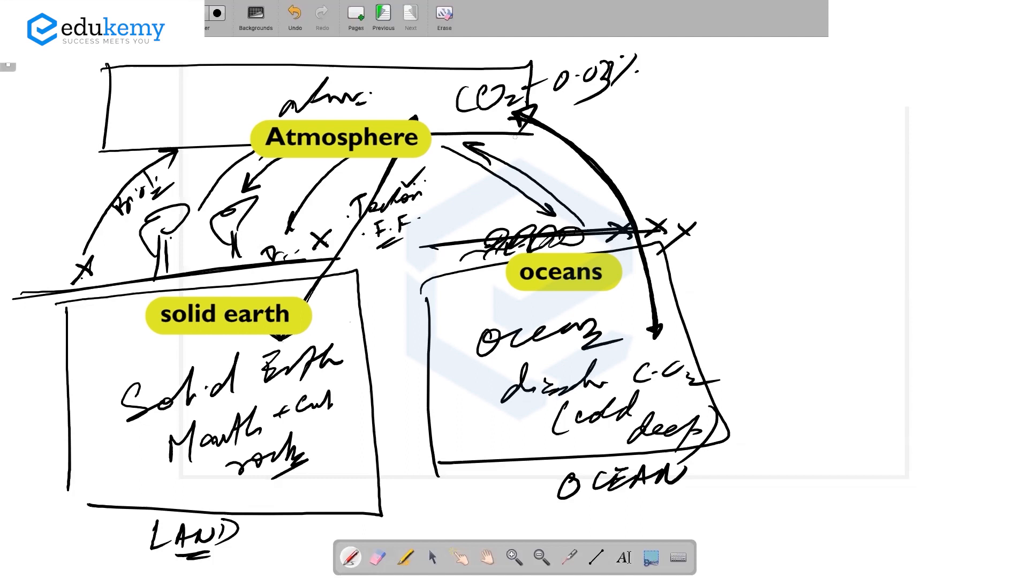
{"action": "type", "text": "warm"}
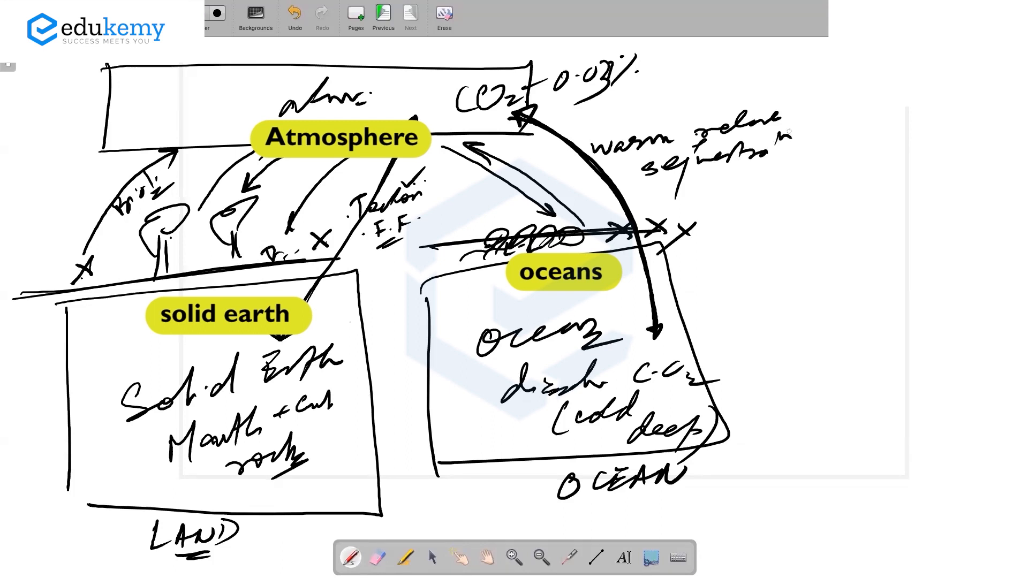
Zoom out to make room for the numbered list of carbon cycle processes
{"action": "left_click", "coordinate": [410, 12]}
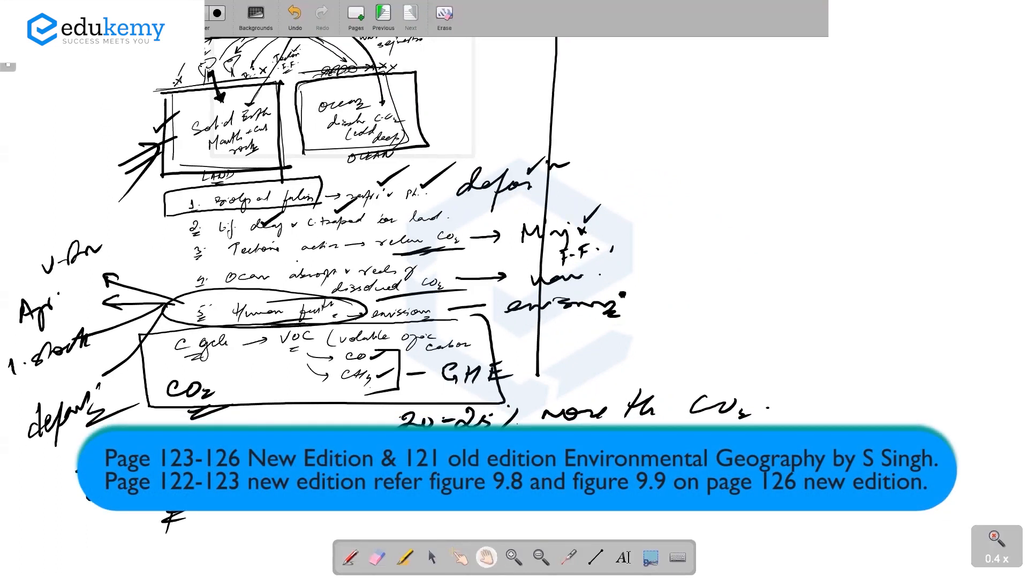
{"action": "scroll", "scroll_direction": "down", "scroll_amount": 3}
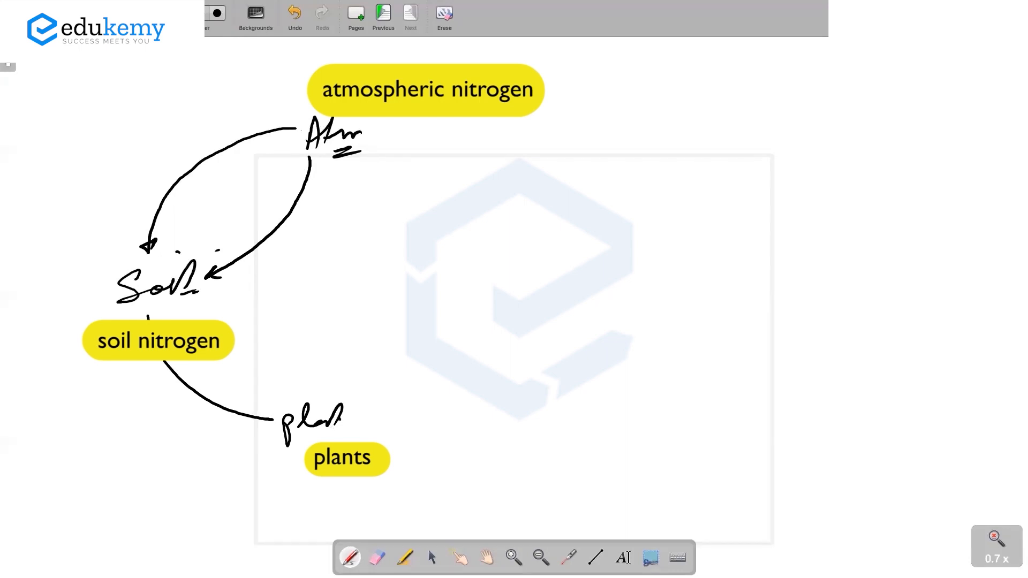
Continue the nitrogen cycle sketch at plants & animals leading to decomposition
{"action": "left_click", "coordinate": [327, 420]}
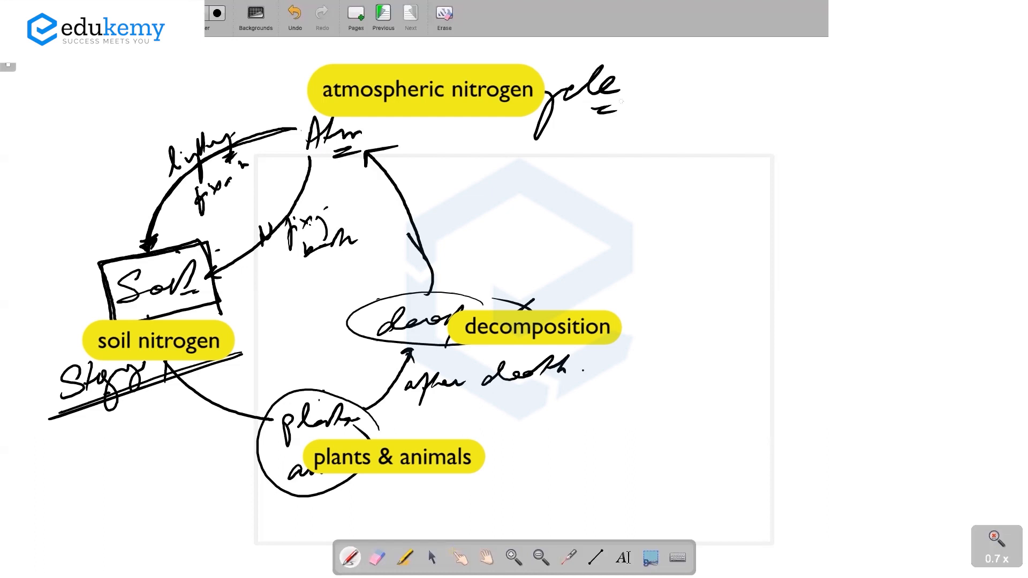
Pan the board to make room for the storage pool note beside Soil
{"action": "left_click_drag", "start_coordinate": [288, 105], "coordinate": [410, 164]}
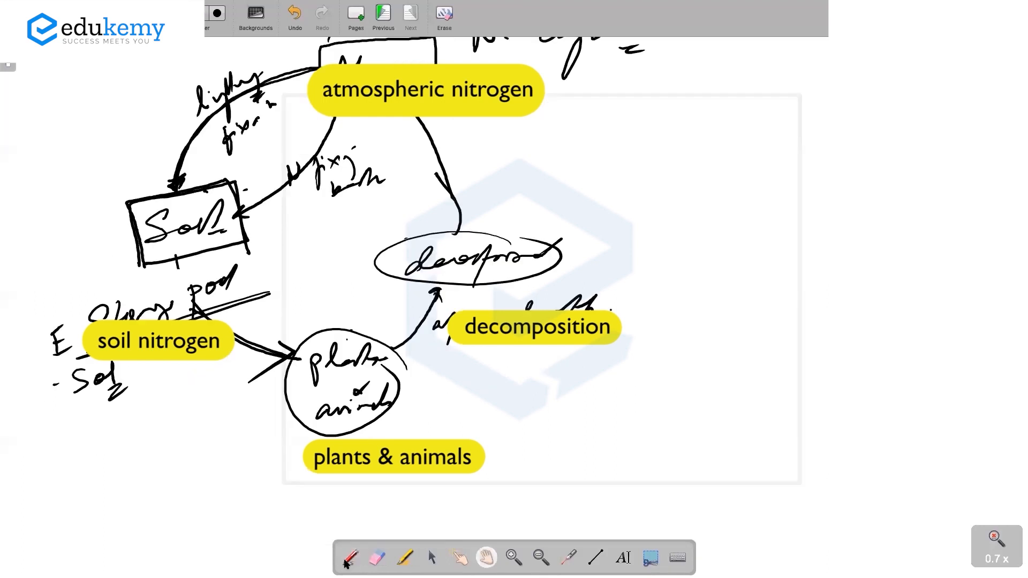
{"action": "mouse_move", "coordinate": [348, 557]}
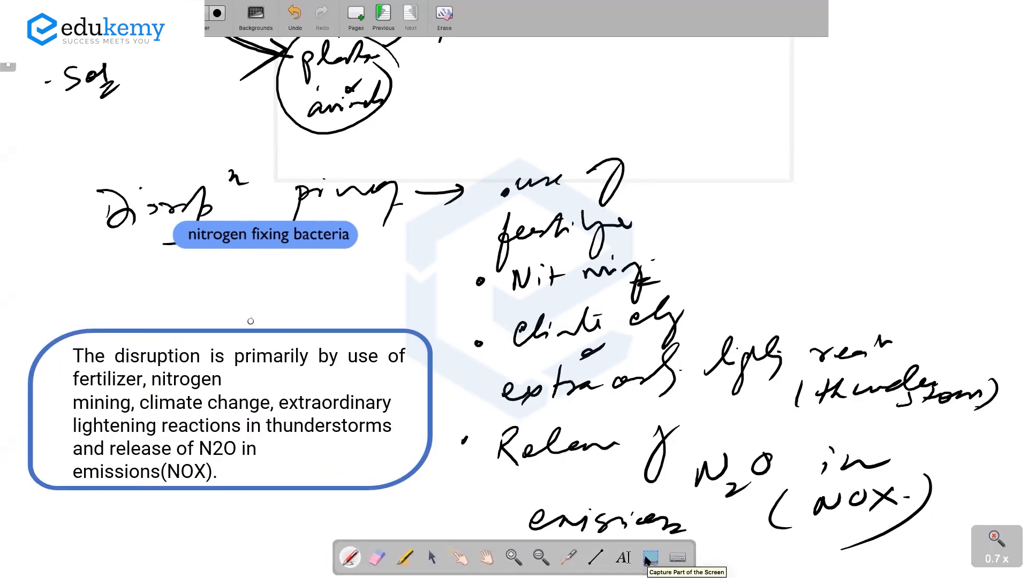
Switch to the hand tool after finishing the N2O emissions (NOx) bullet
{"action": "left_click", "coordinate": [539, 556]}
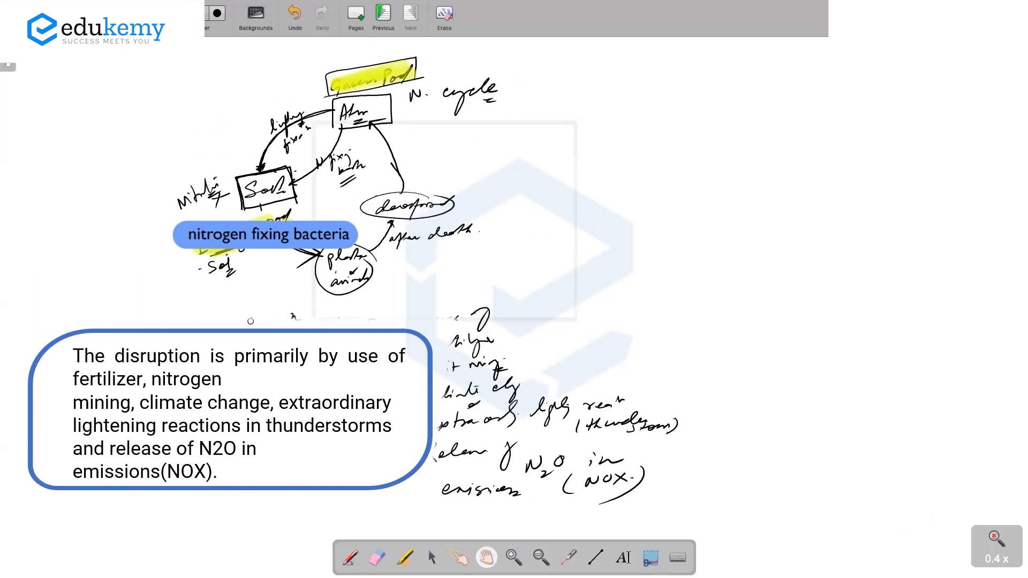
{"action": "mouse_move", "coordinate": [349, 558]}
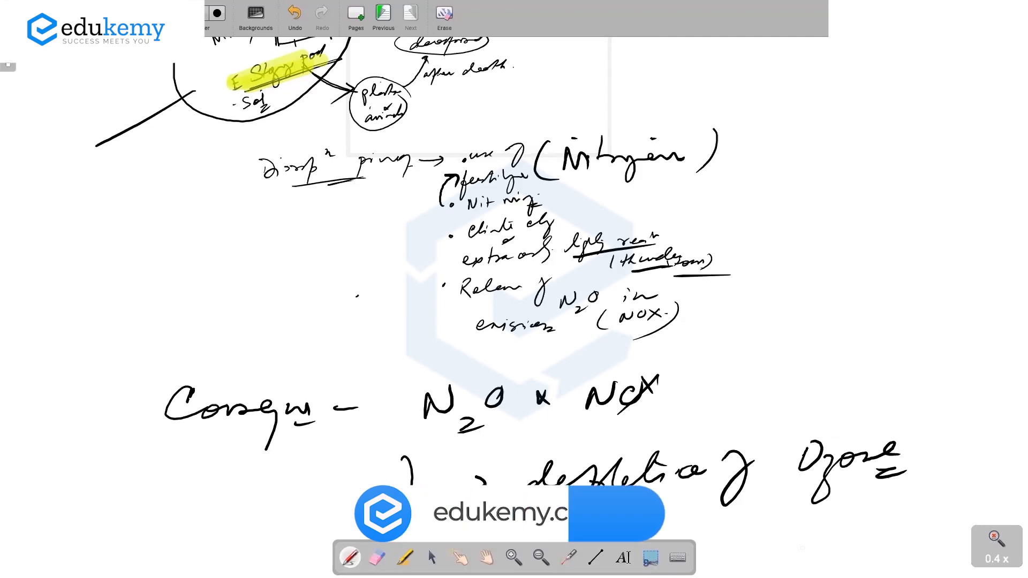
Scroll down the board below the ozone depletion consequence note
{"action": "scroll", "scroll_direction": "down", "scroll_amount": 3}
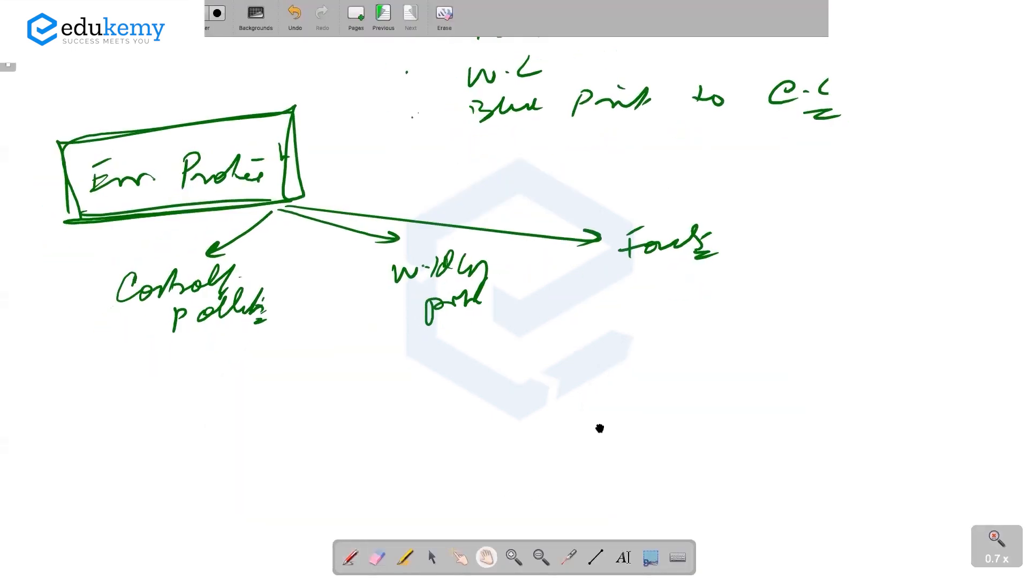
{"action": "mouse_move", "coordinate": [405, 411]}
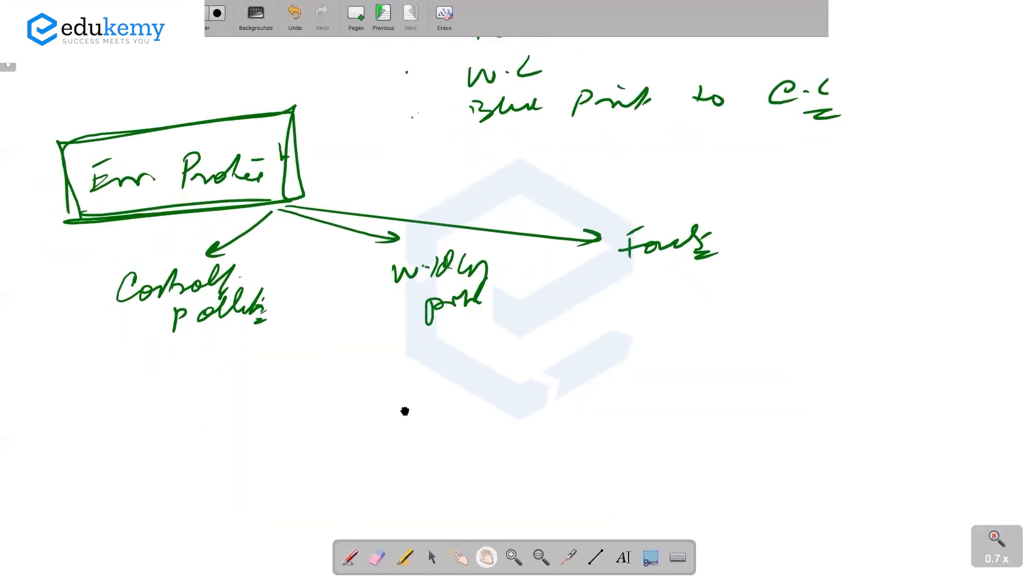